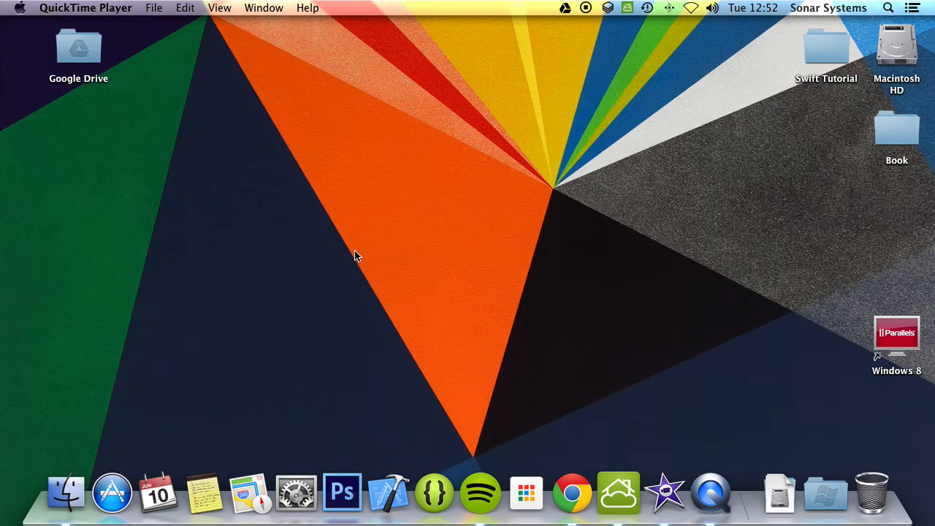
mouse_move(351, 252)
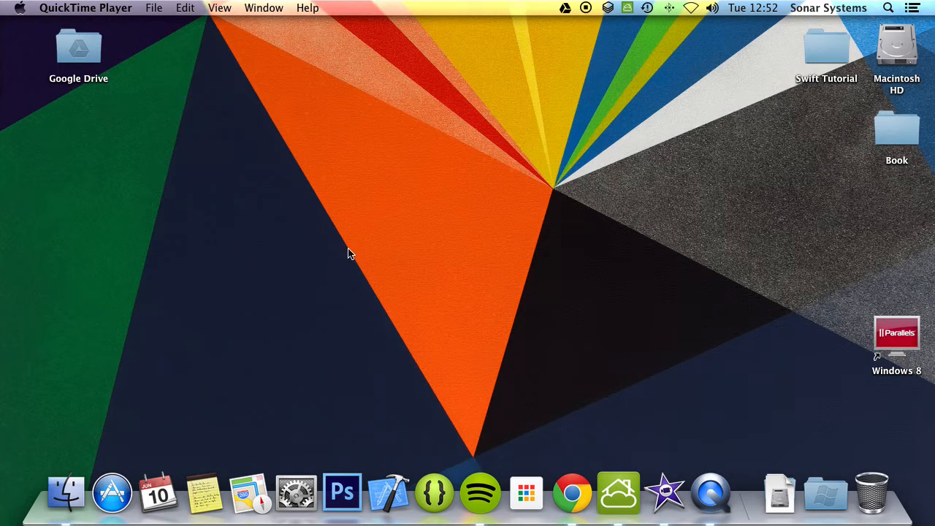
Open the Swift Tutorial folder and its Swift Tutorial.xcodeproj project in Xcode
double_click(826, 51)
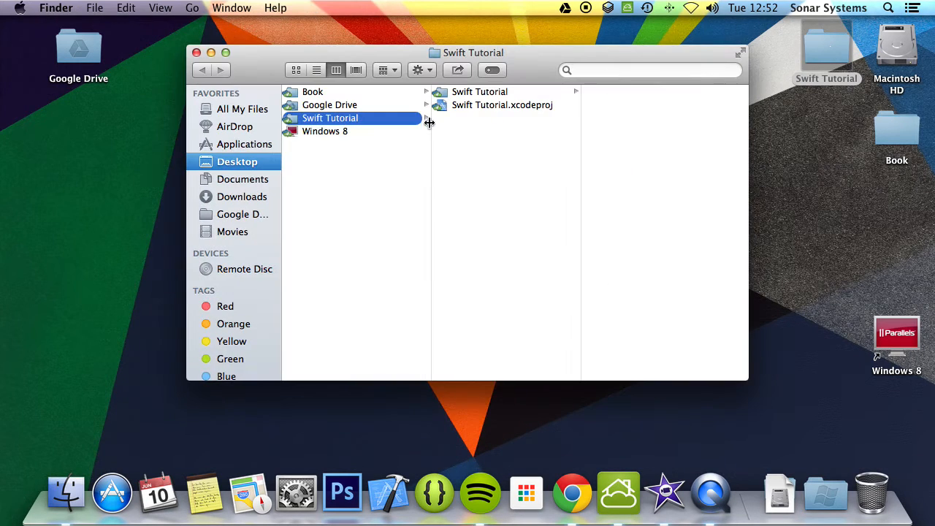
double_click(501, 104)
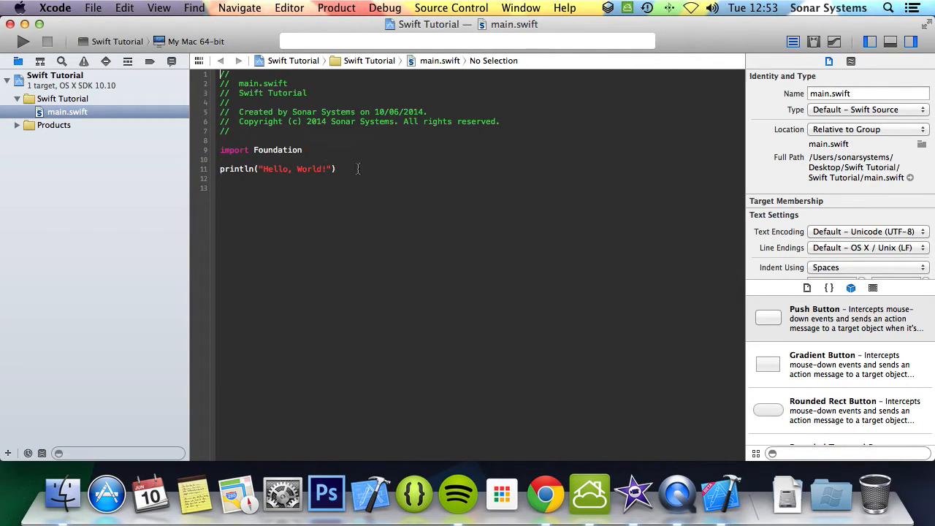
mouse_move(345, 168)
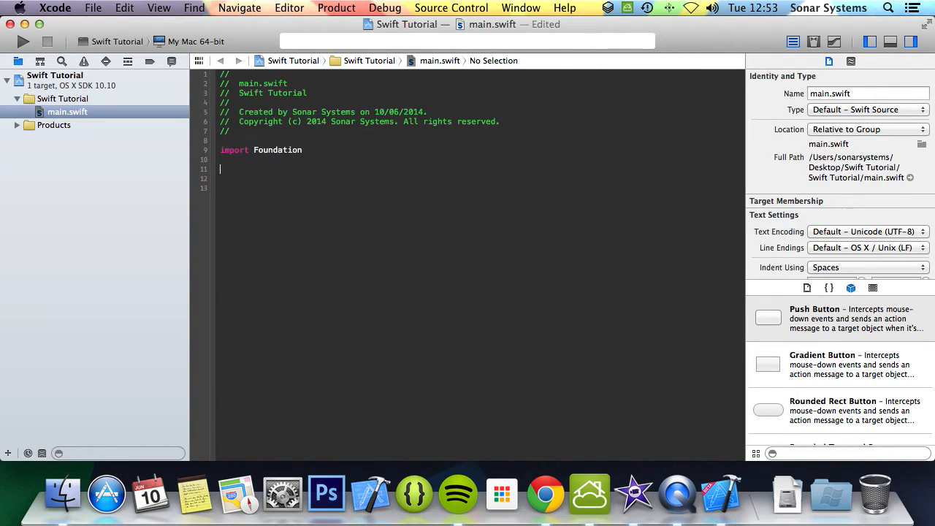
Type println("This is a line") on line 11 using println autocomplete
text(println()
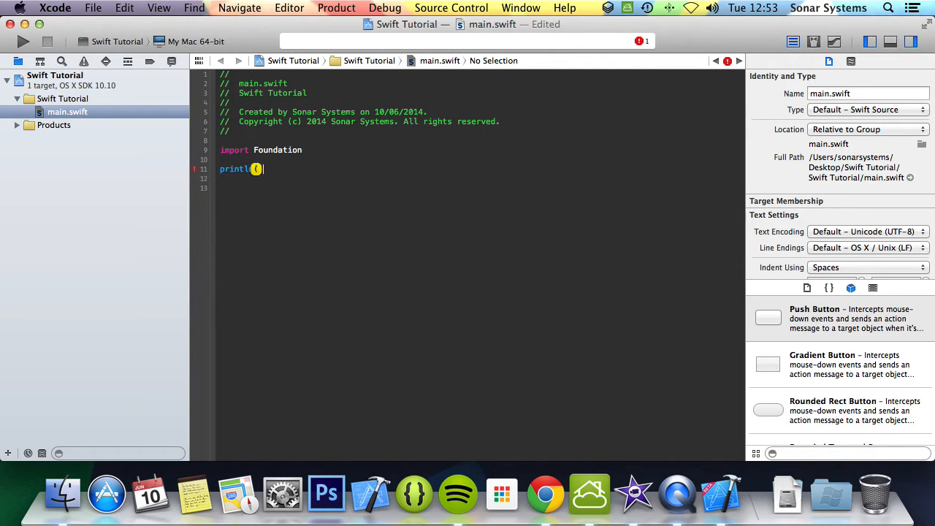
text("")
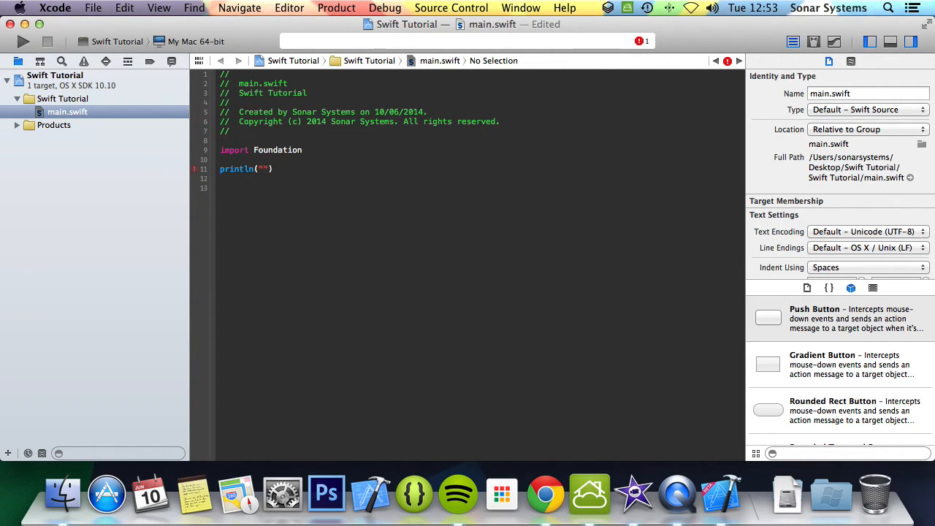
text(This is a line)
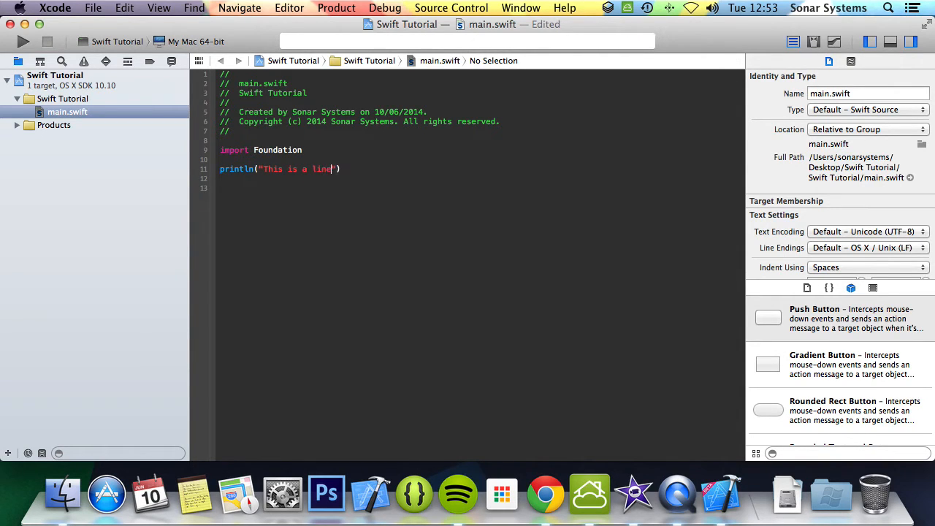
Build and run Swift Tutorial to print 'This is a line' in the console
click(22, 39)
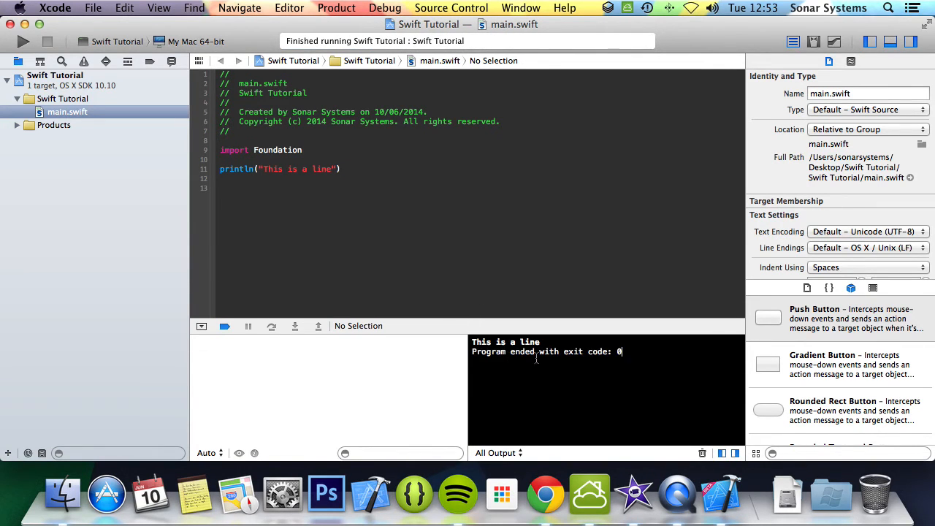
mouse_move(348, 163)
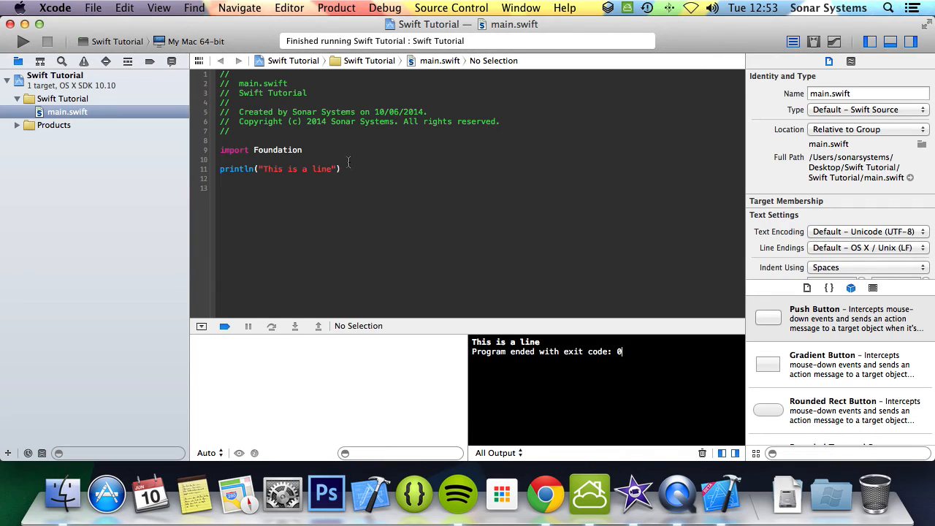
text(;)
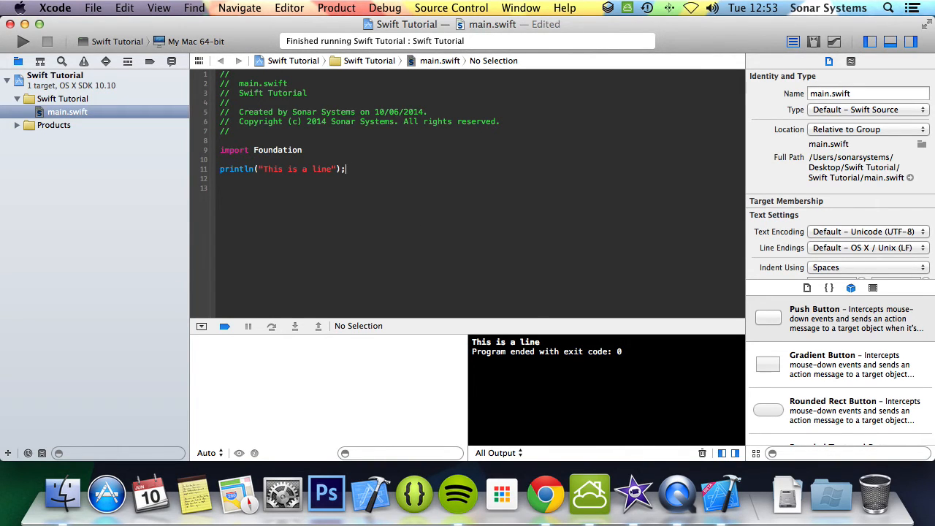
click(11, 40)
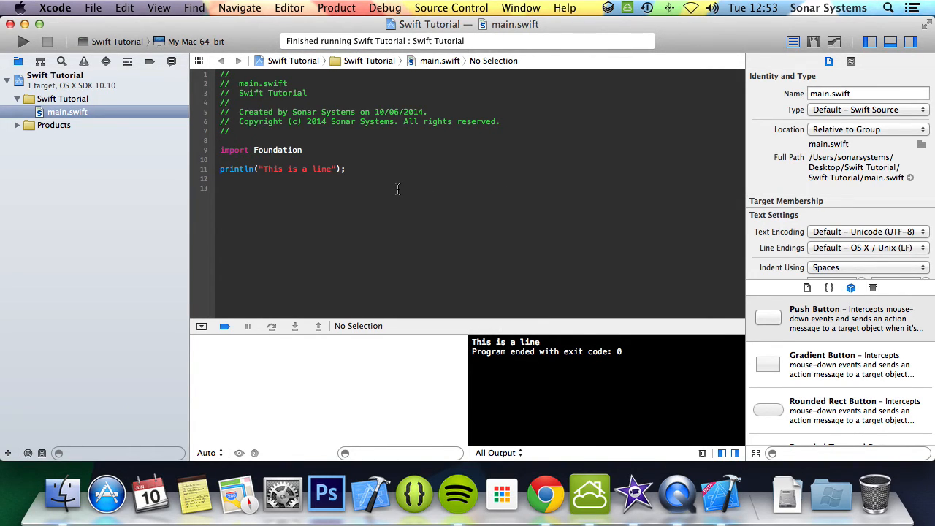
key(Backspace)
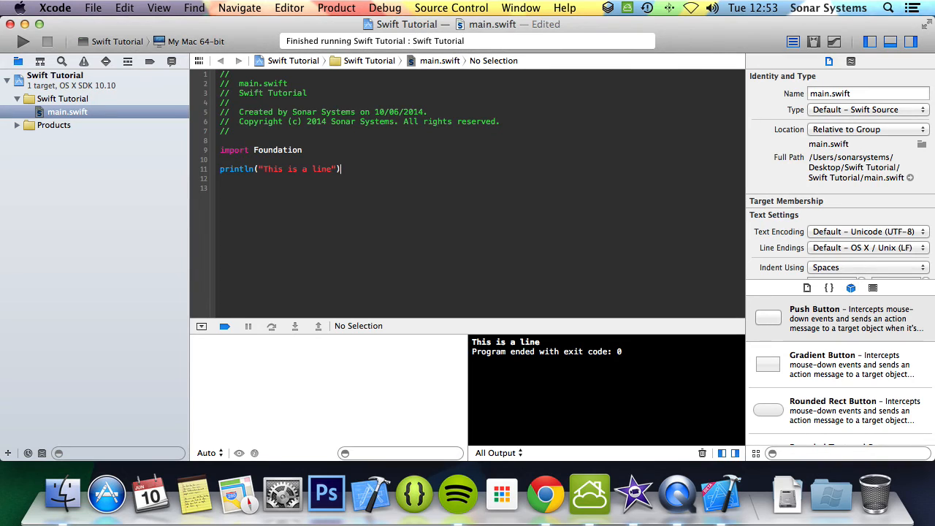
click(16, 41)
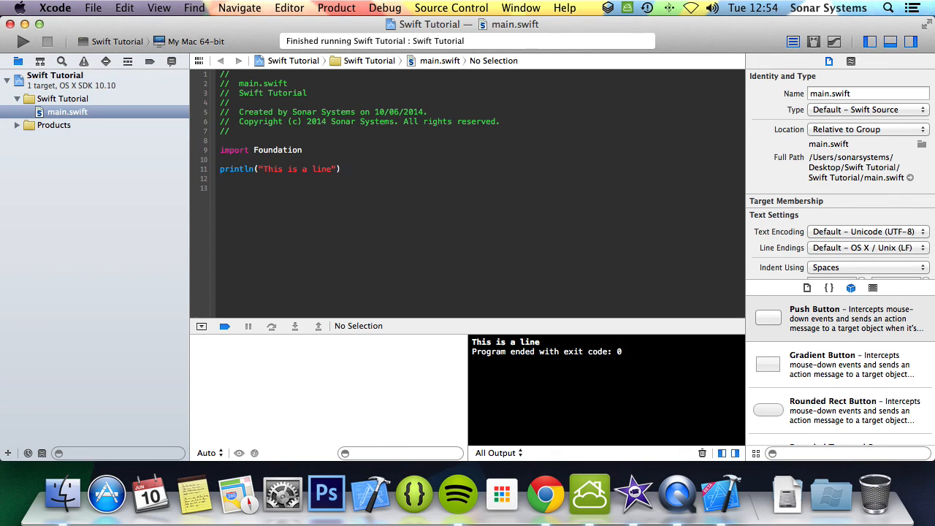
click(341, 169)
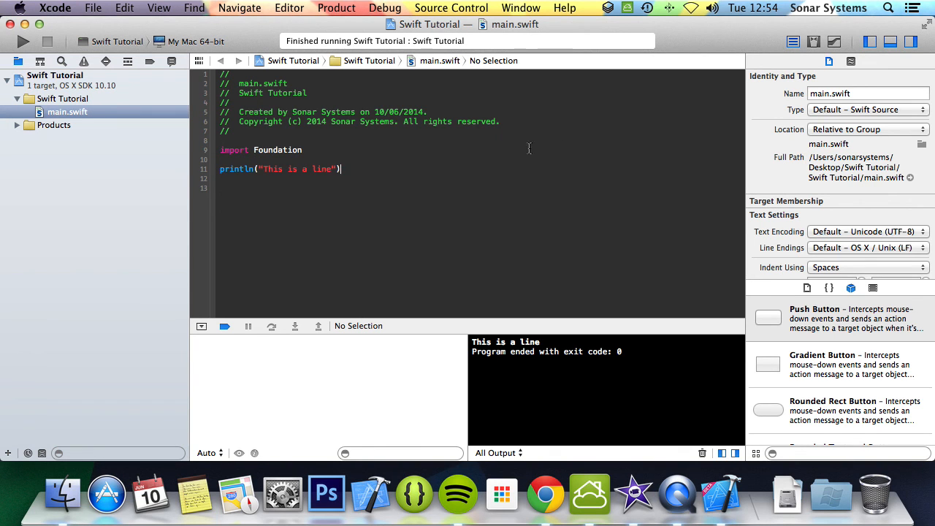